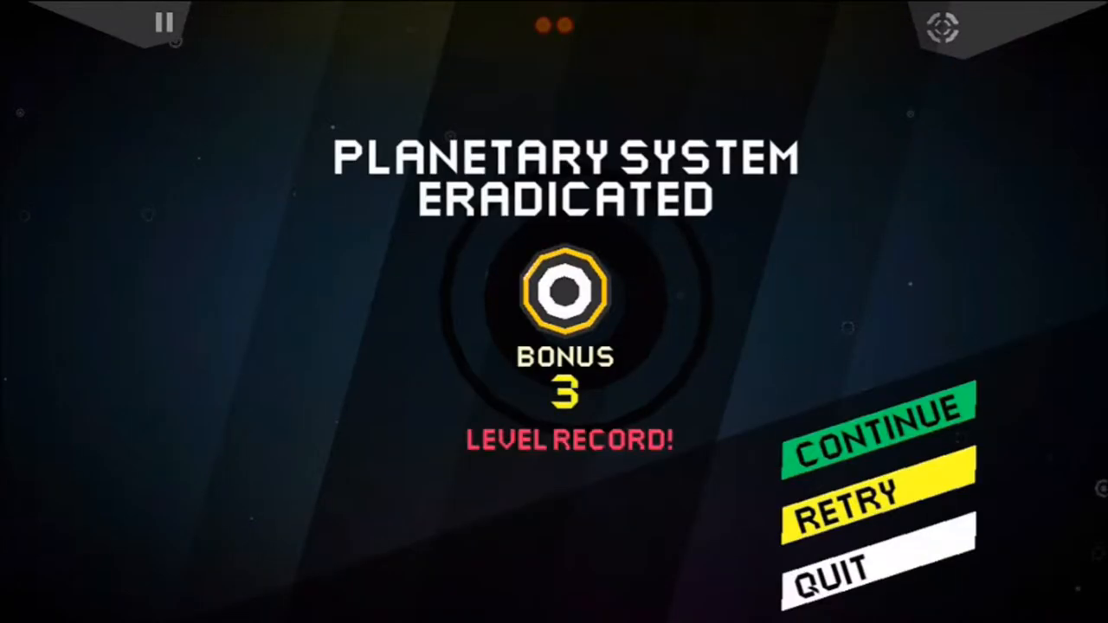
- Continue past each Planetary System Eradicated screen, equipping offered items, into the ringed-planet system
click(857, 502)
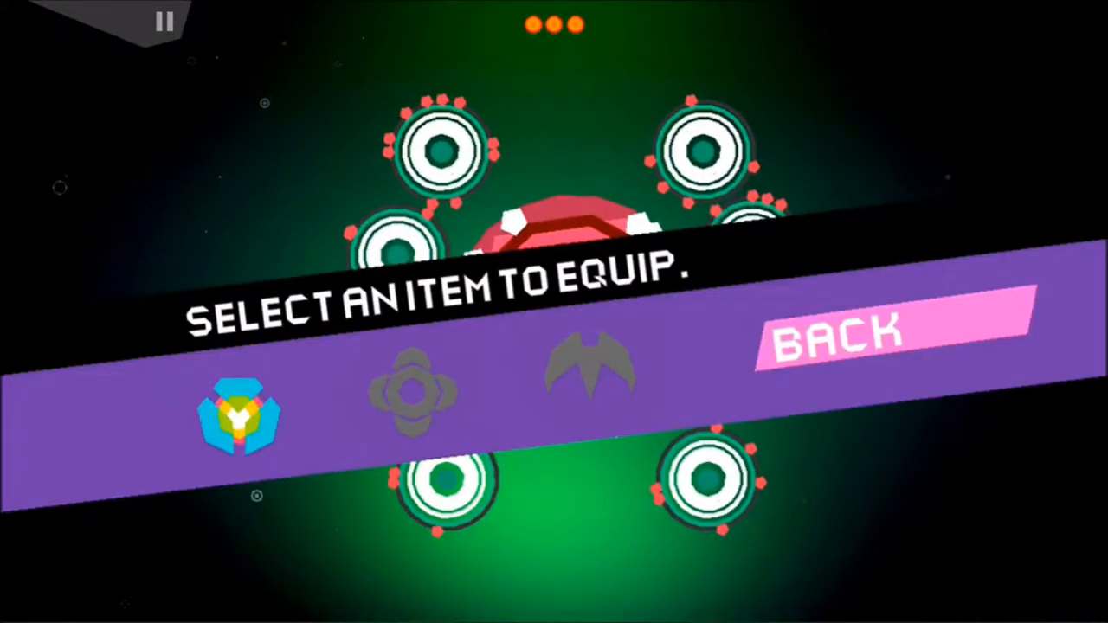
click(239, 421)
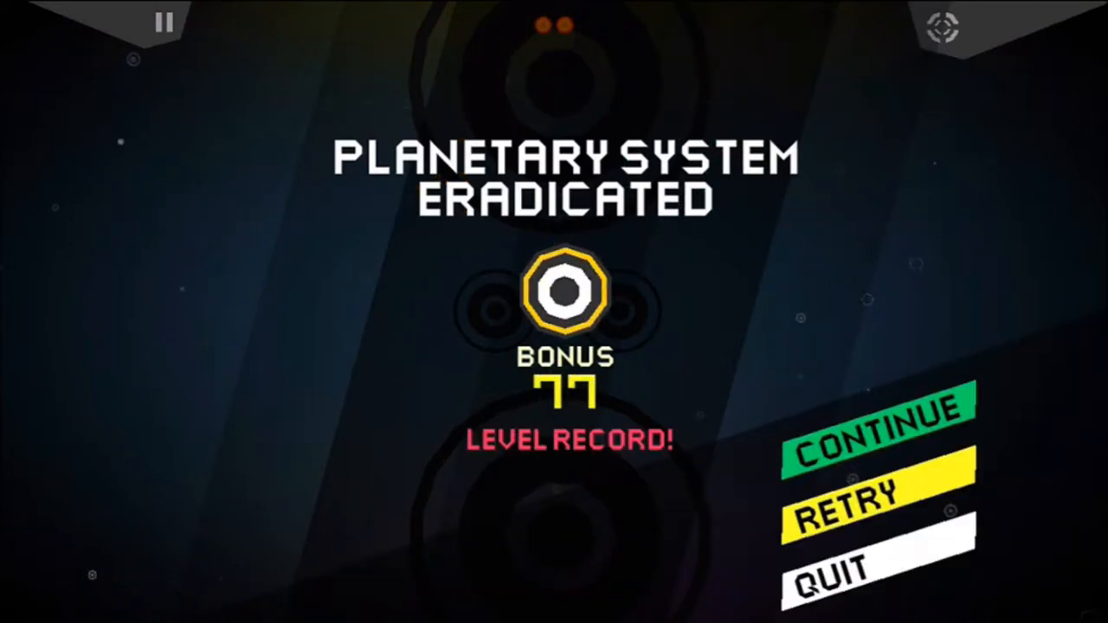
click(882, 447)
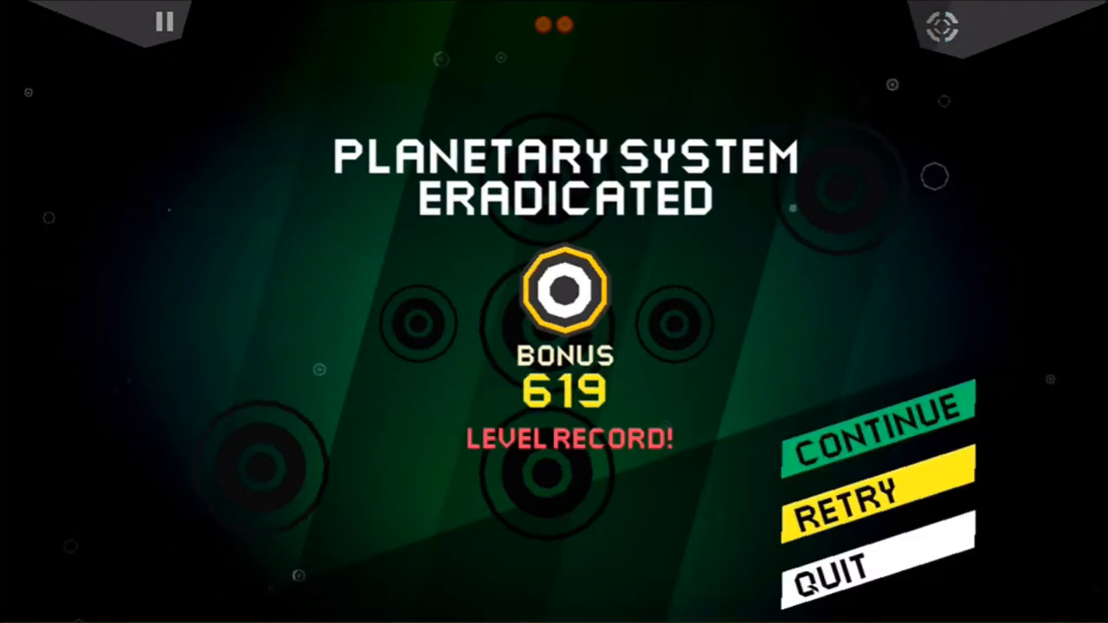
click(875, 444)
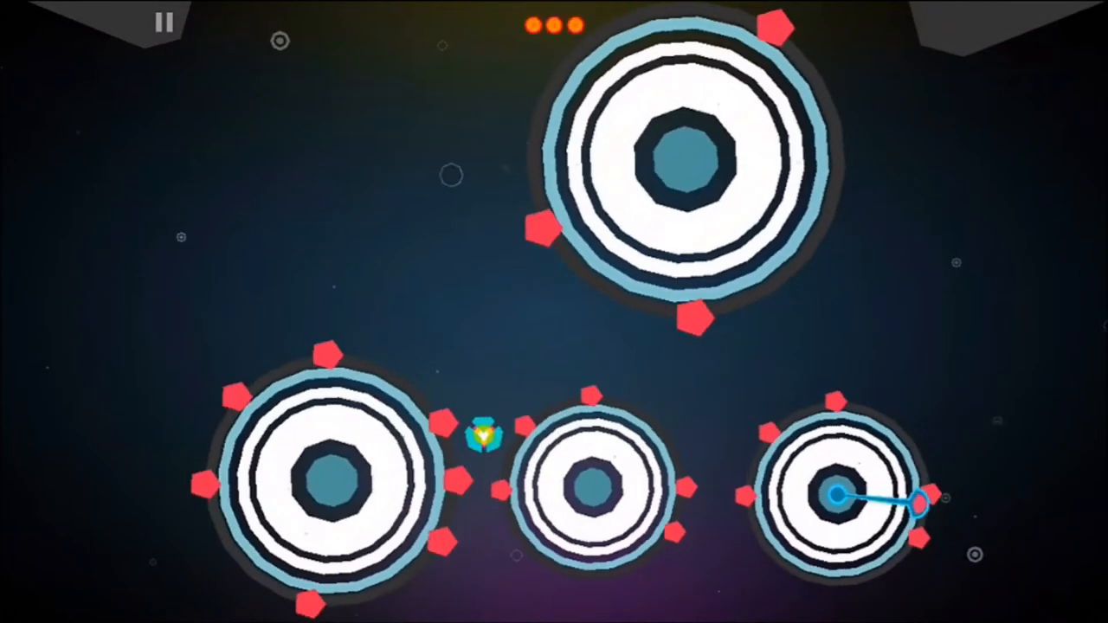